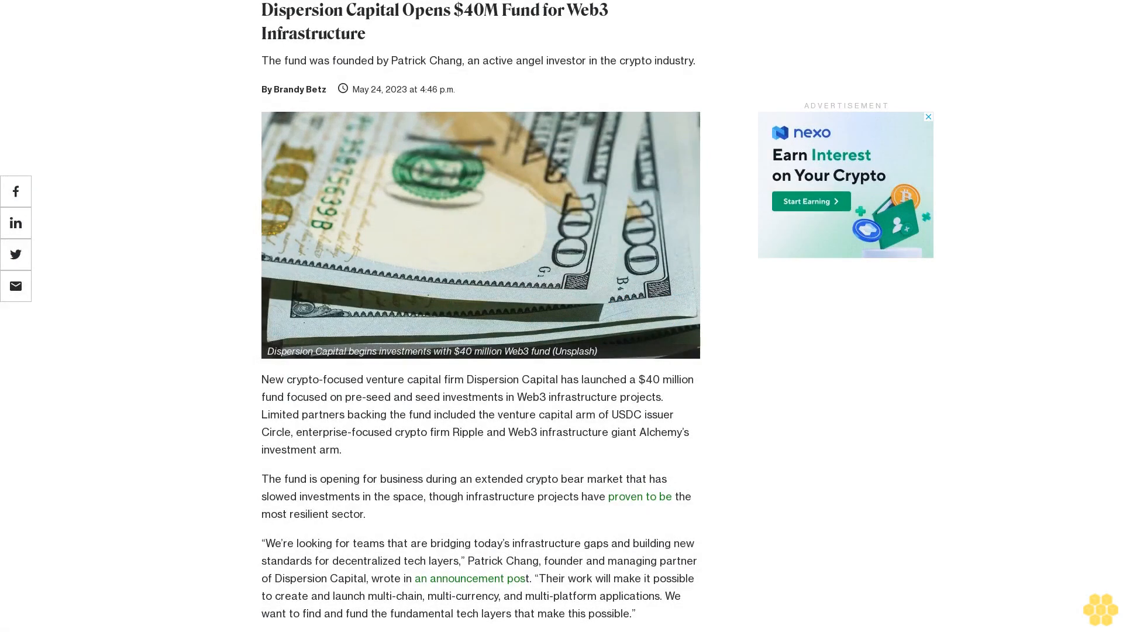
scroll("down", 3)
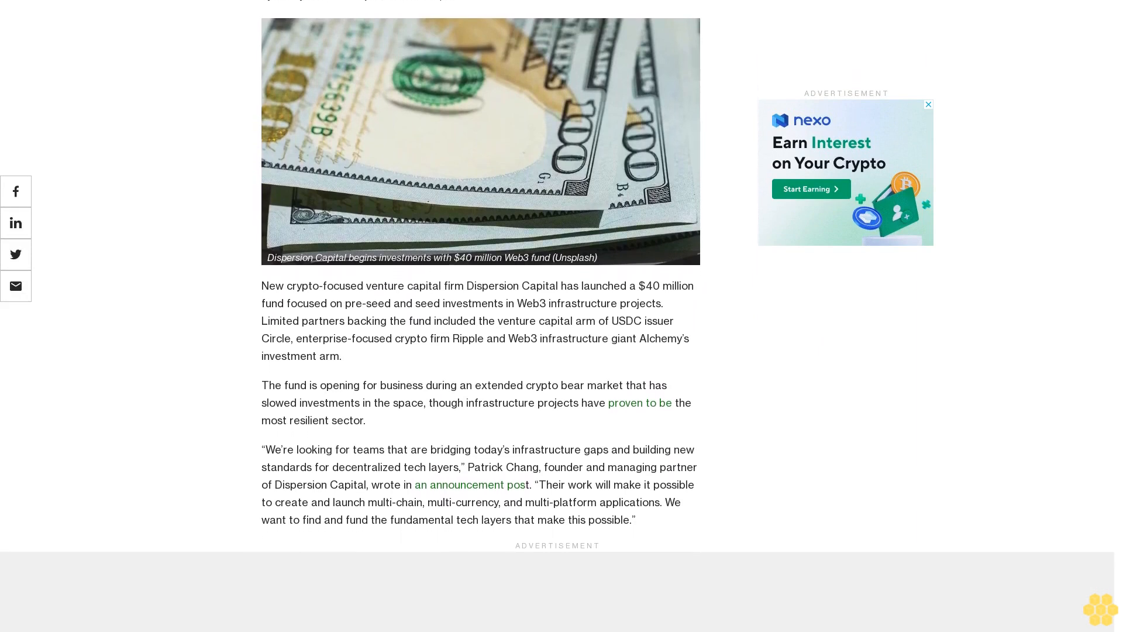
scroll("down", 3)
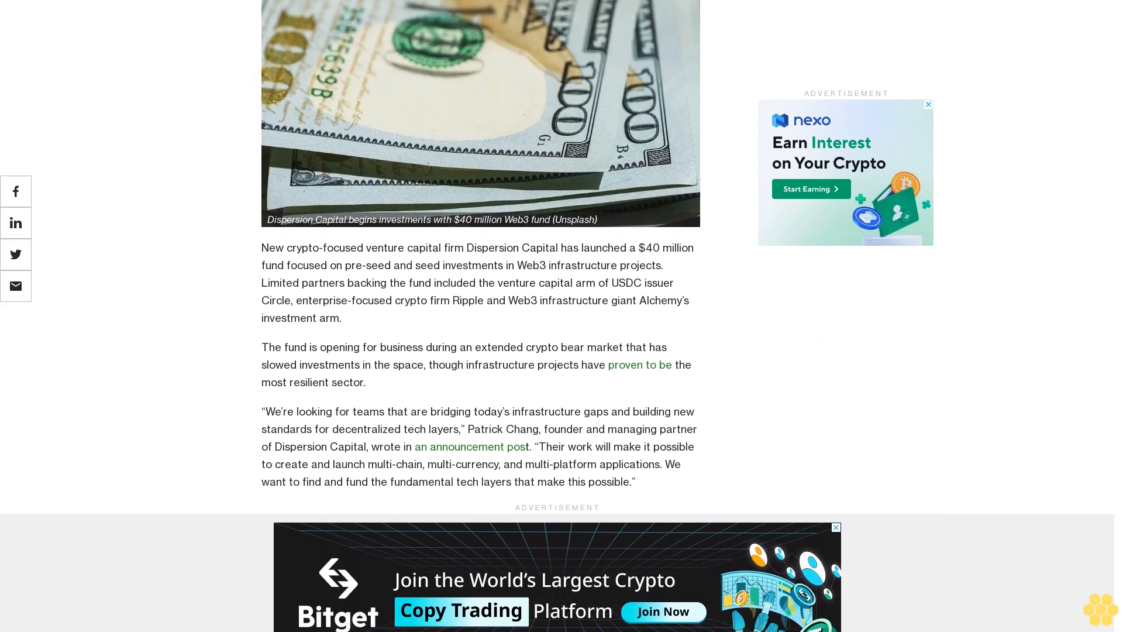
scroll("up", 3)
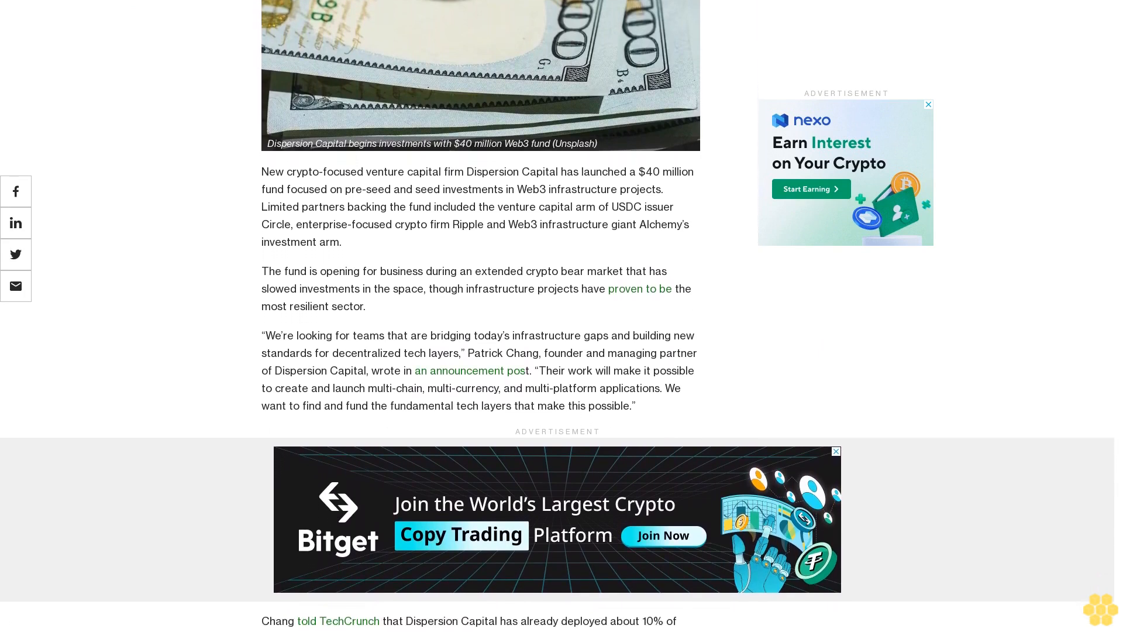
scroll("down", 3)
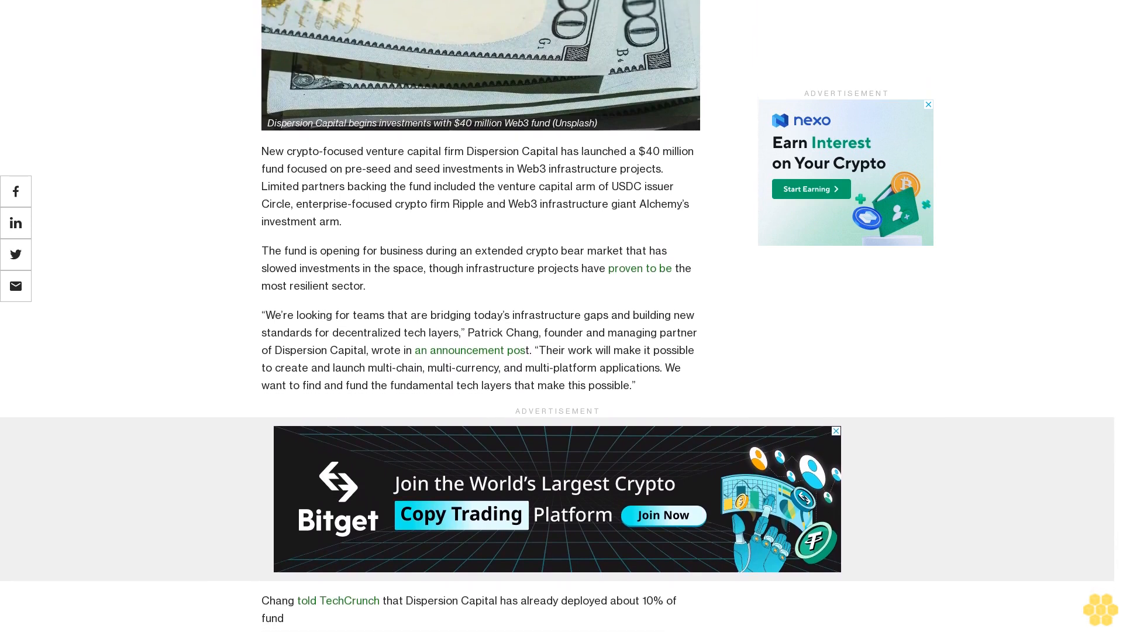
scroll("down", 3)
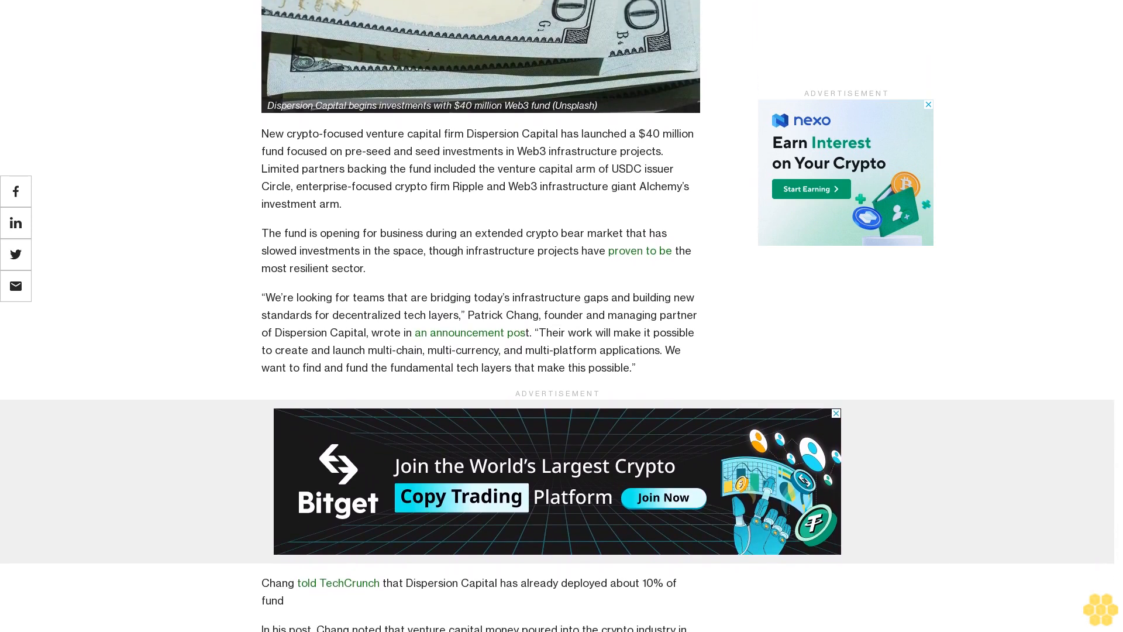
scroll("down", 3)
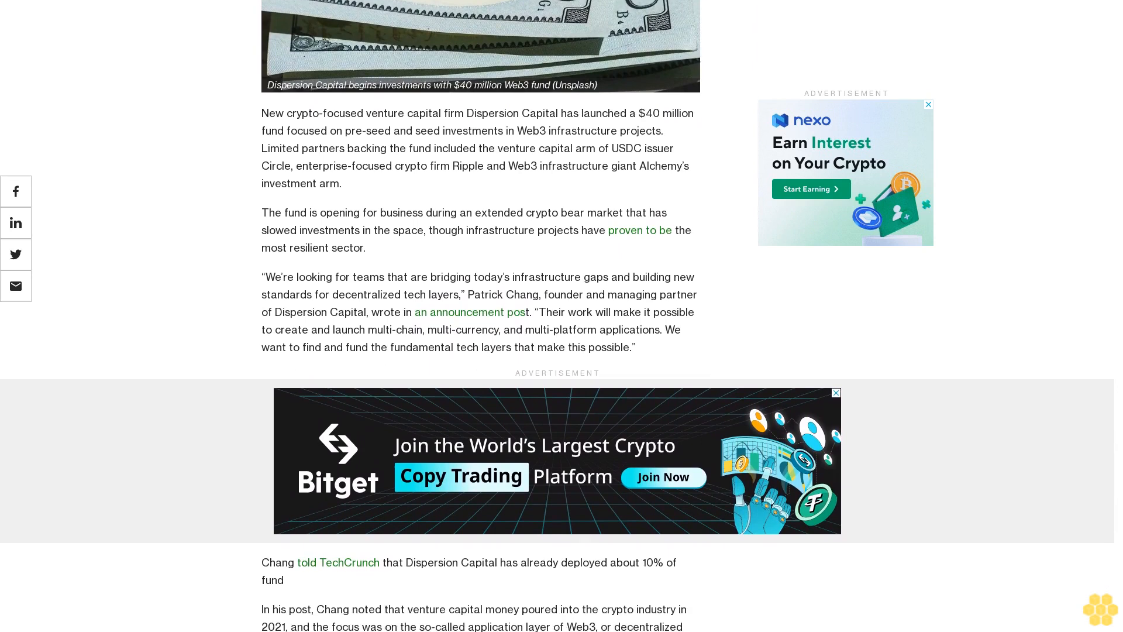
scroll("down", 3)
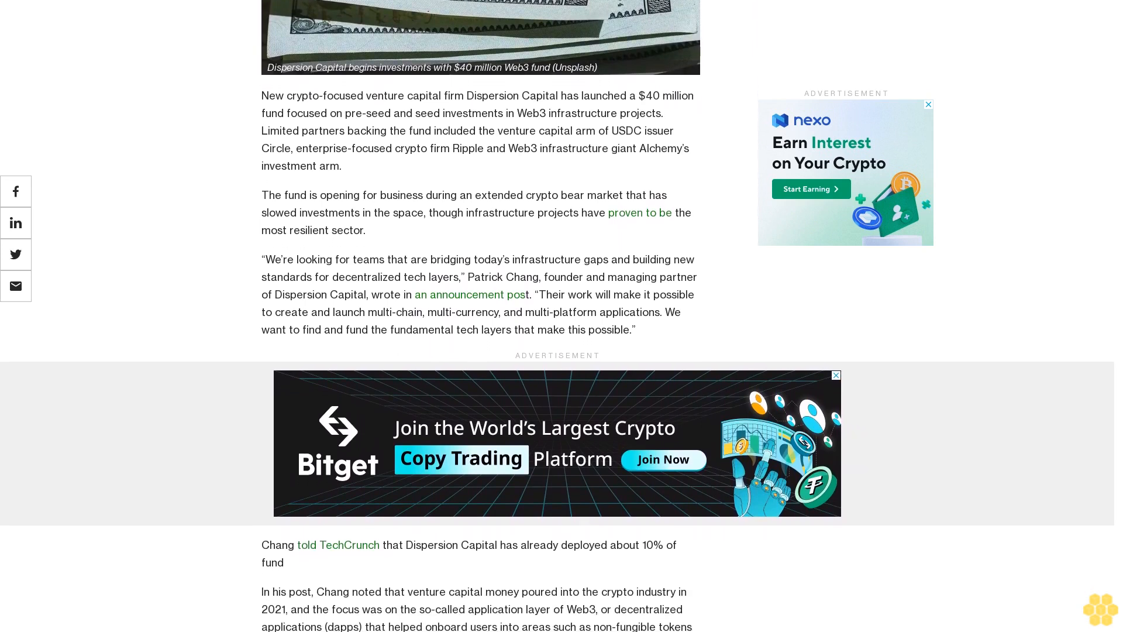
scroll("down", 3)
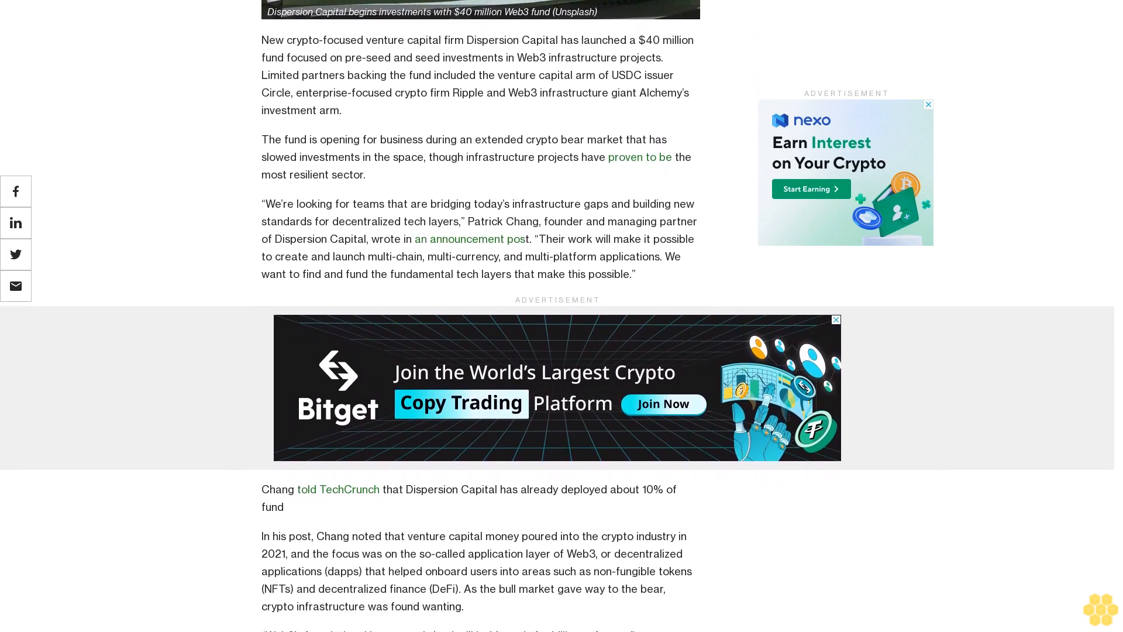
scroll("up", 3)
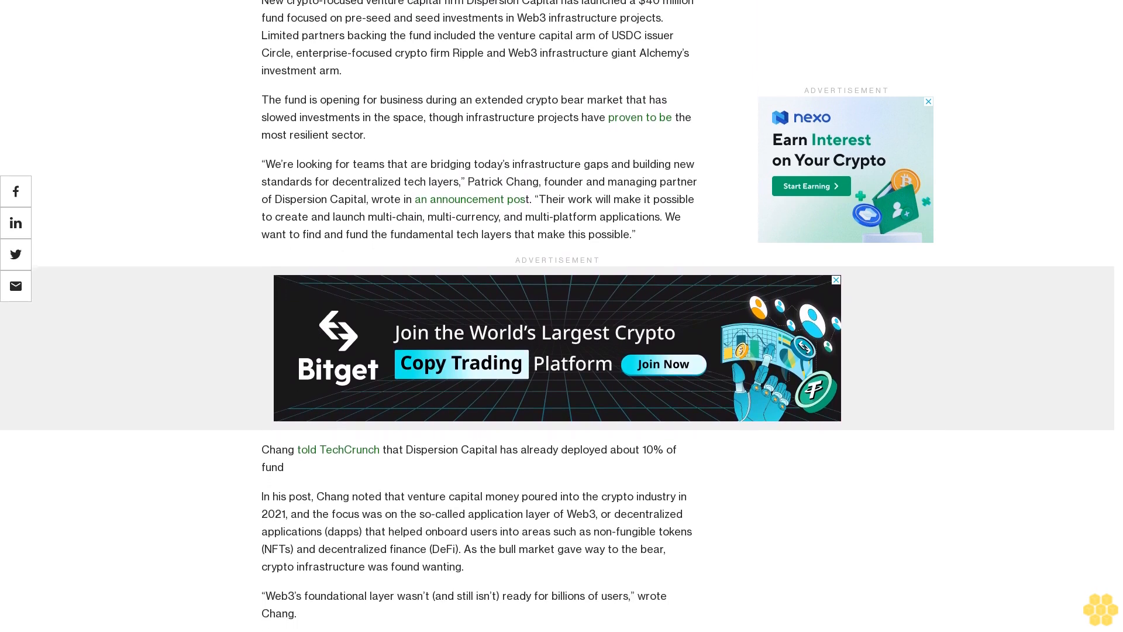
scroll("down", 3)
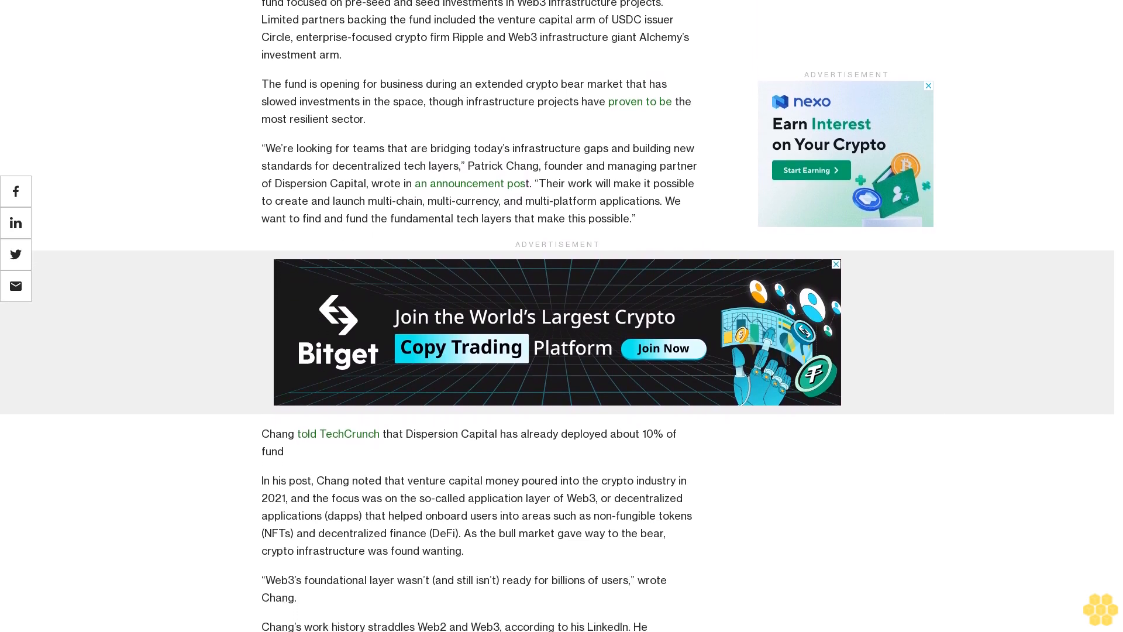
scroll("down", 3)
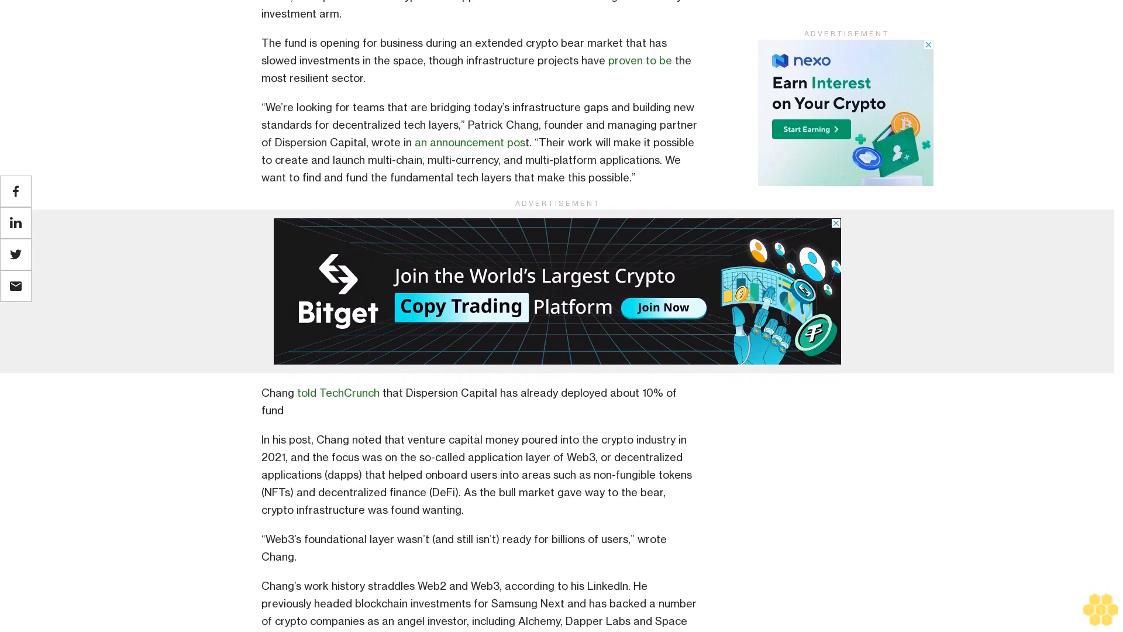
scroll("up", 3)
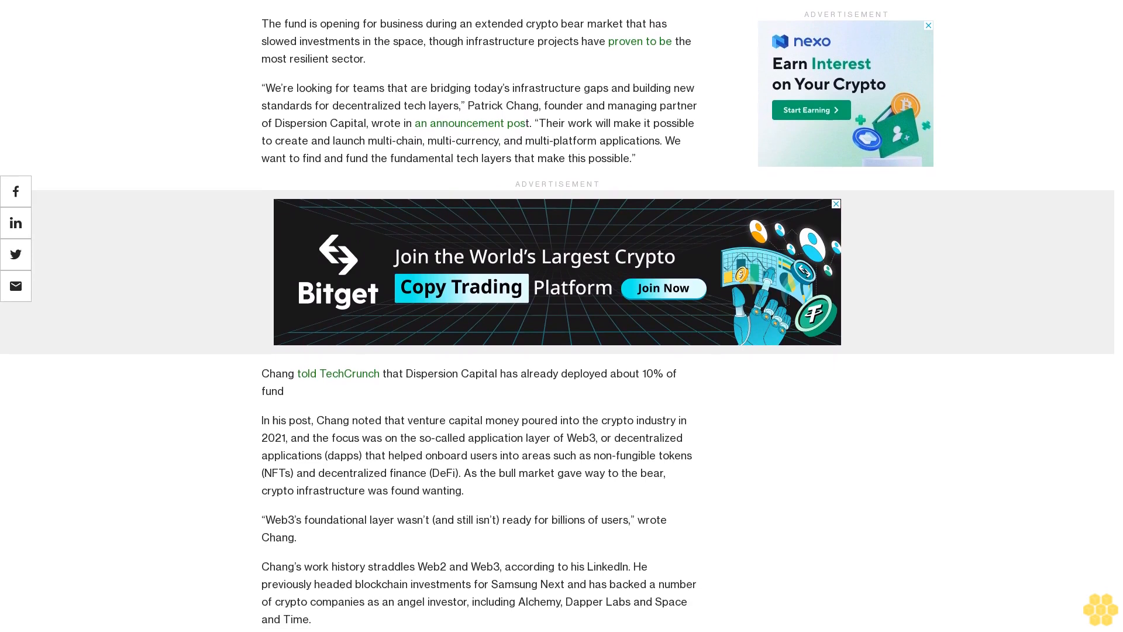
scroll("up", 3)
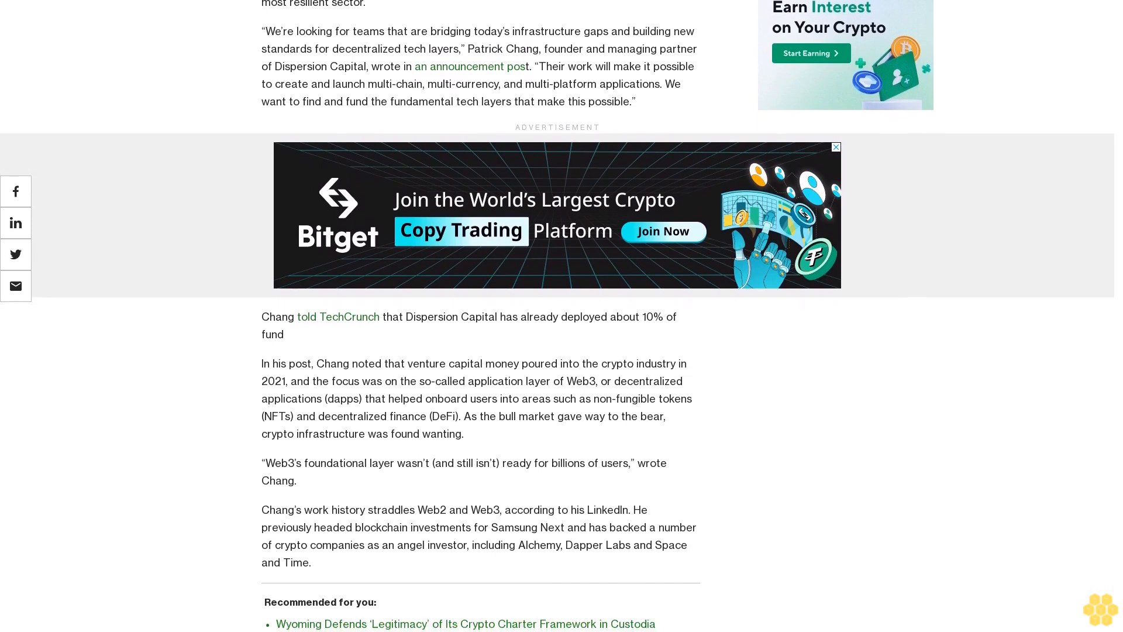
scroll("down", 3)
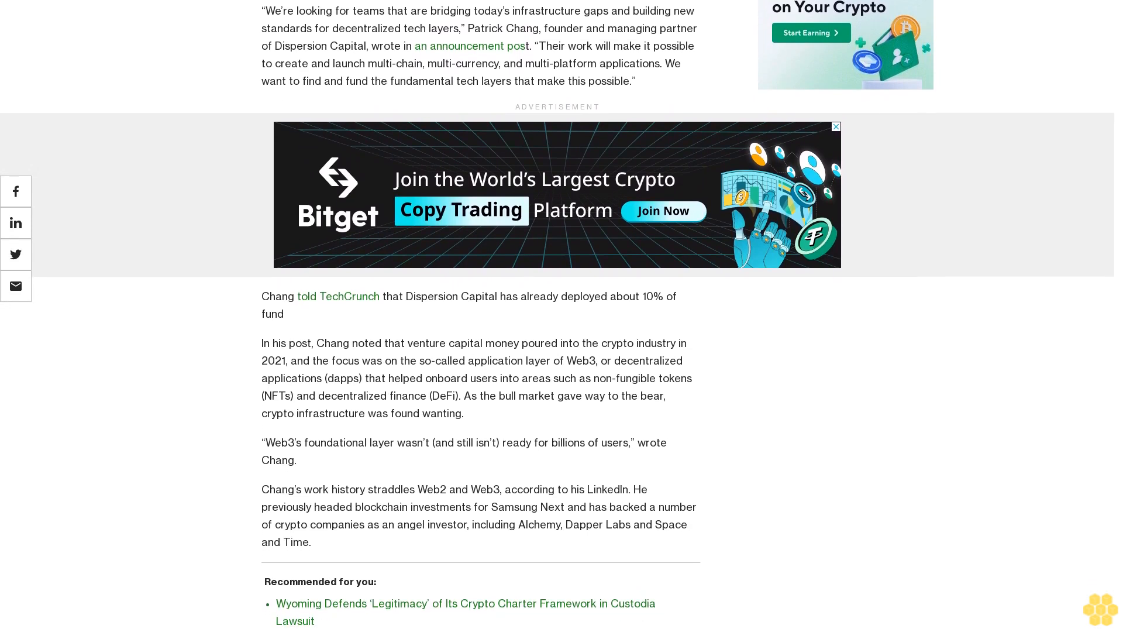
scroll("down", 3)
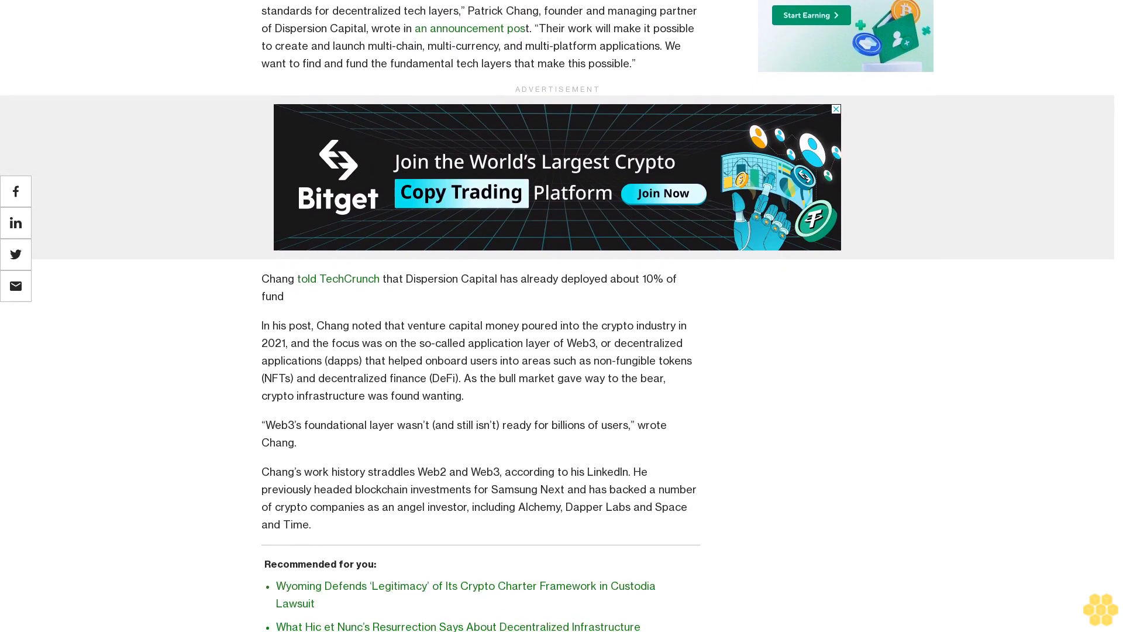
scroll("down", 3)
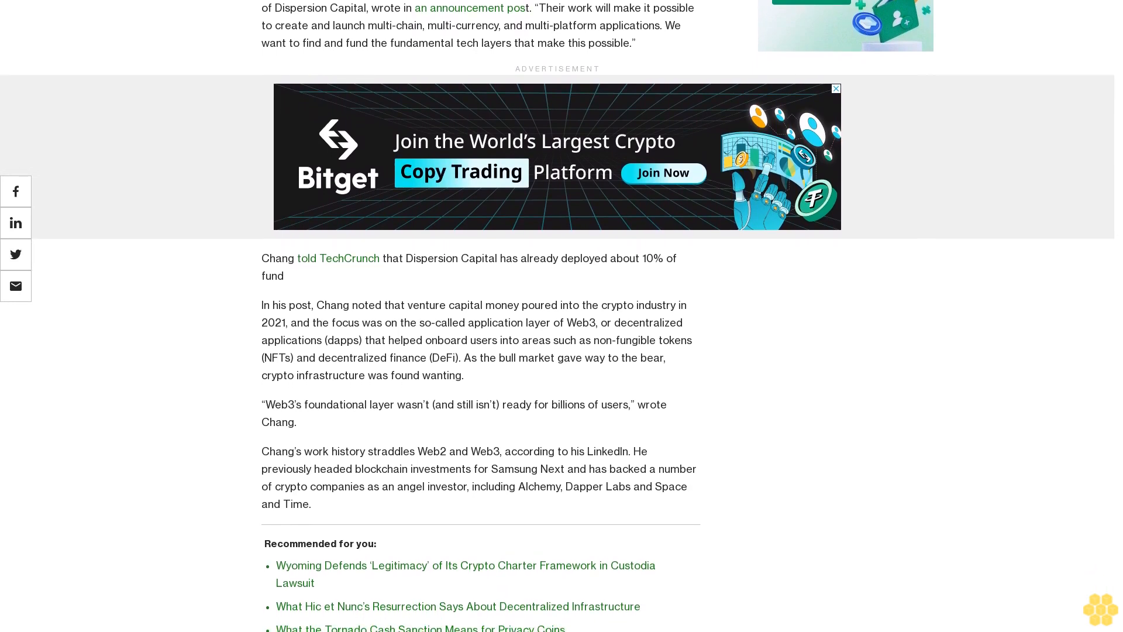
scroll("down", 3)
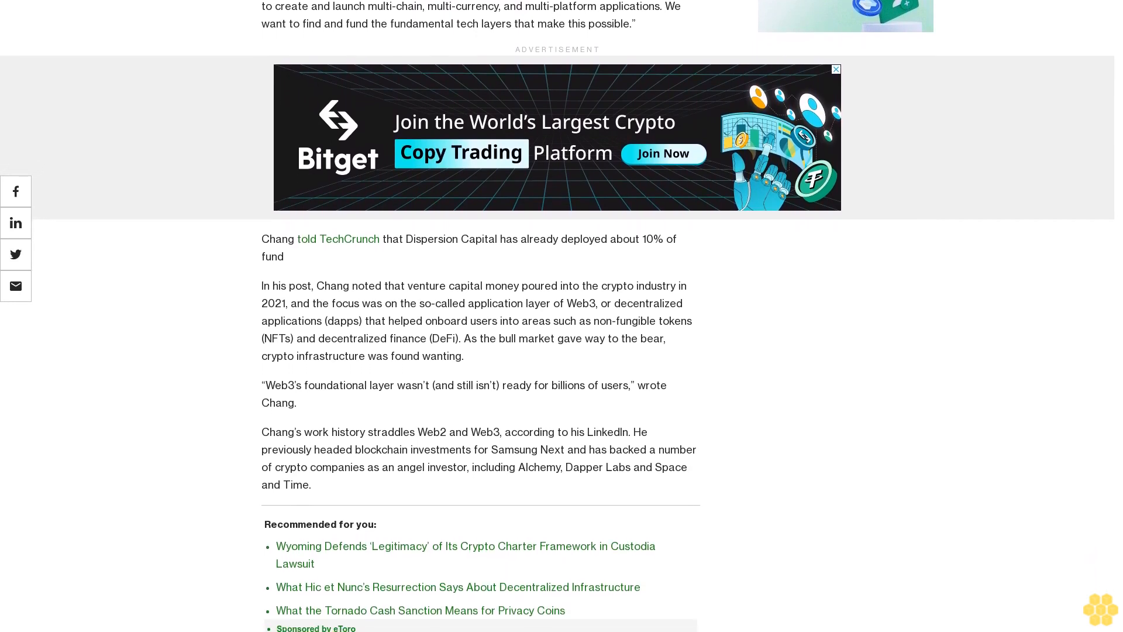
scroll("down", 3)
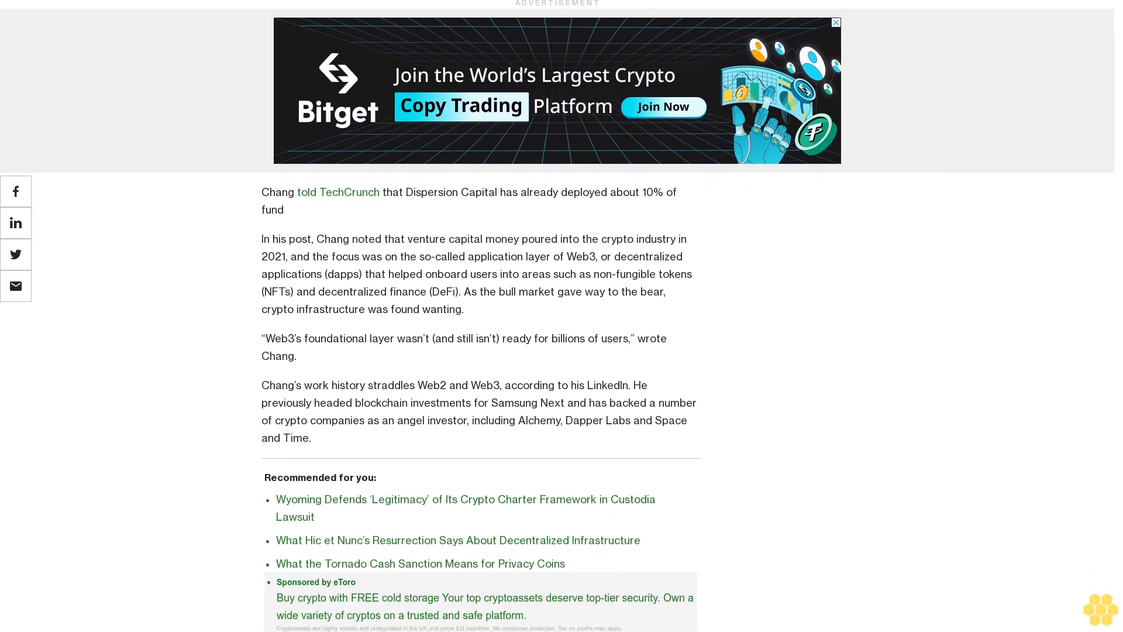
scroll("up", 3)
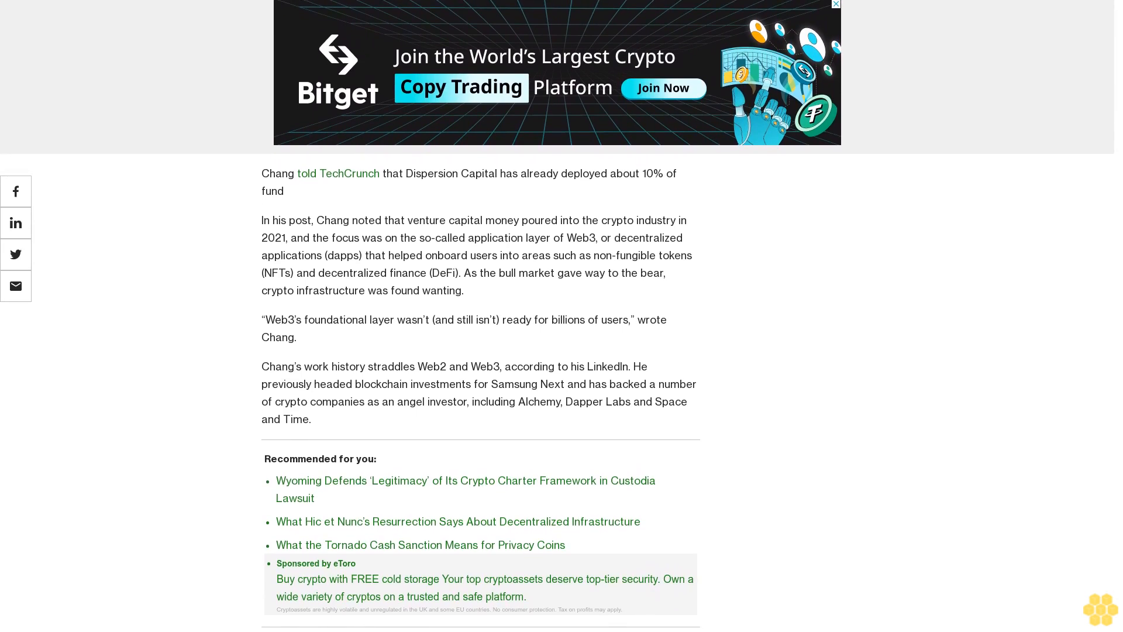